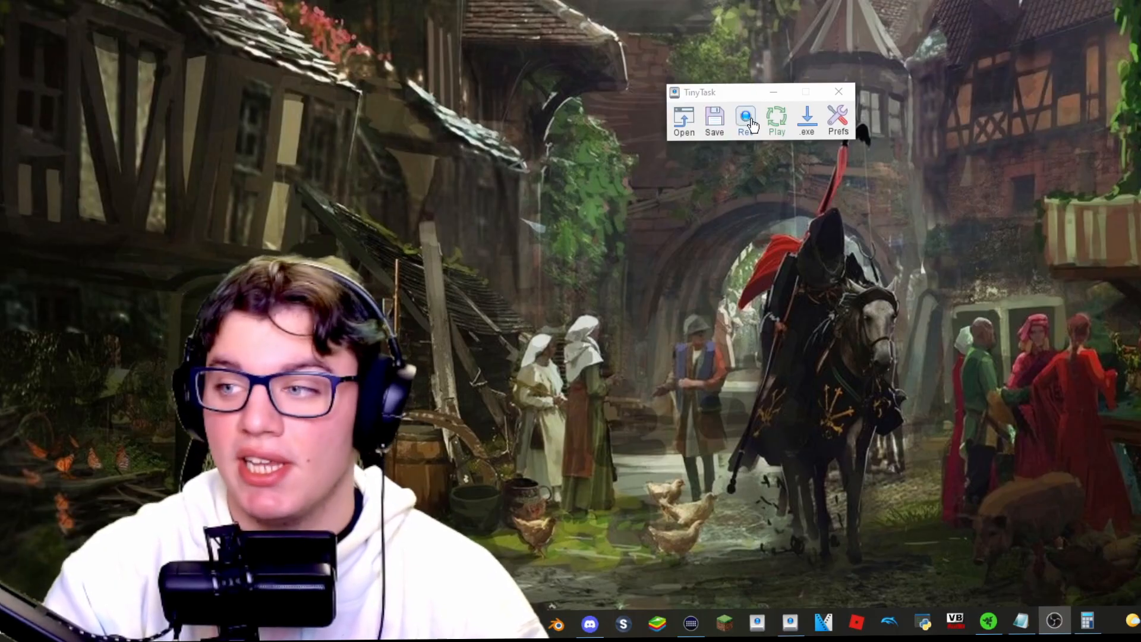
Move TinyTask aside and play the recording that shows Google's definitions of 'exploit'
{"action": "left_click", "coordinate": [745, 120]}
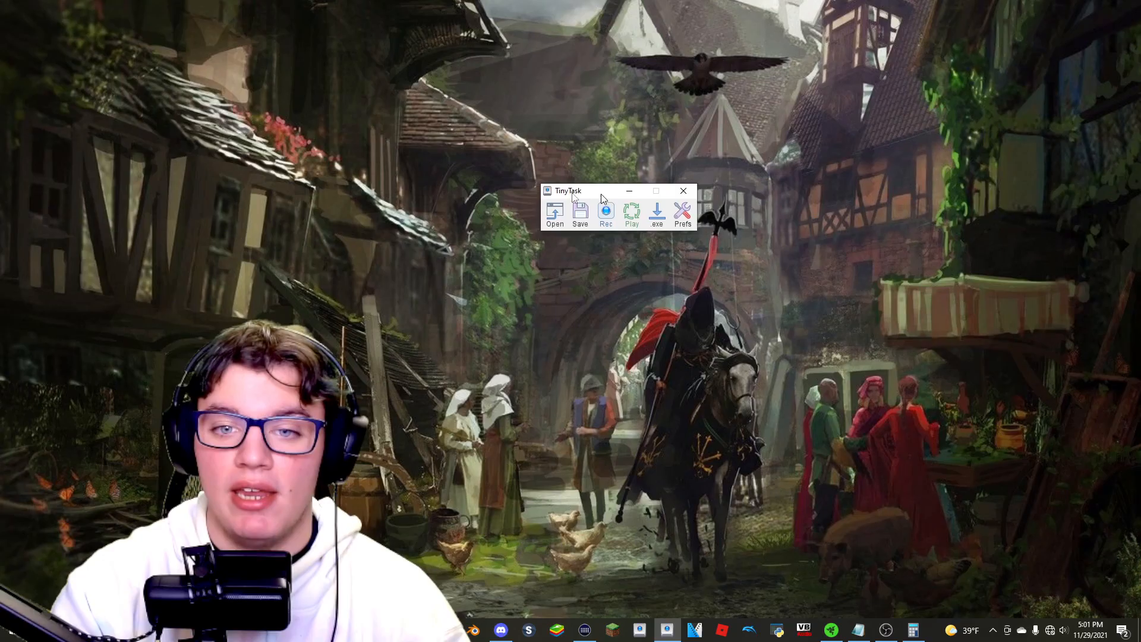
{"action": "left_click_drag", "start_coordinate": [597, 190], "coordinate": [168, 167]}
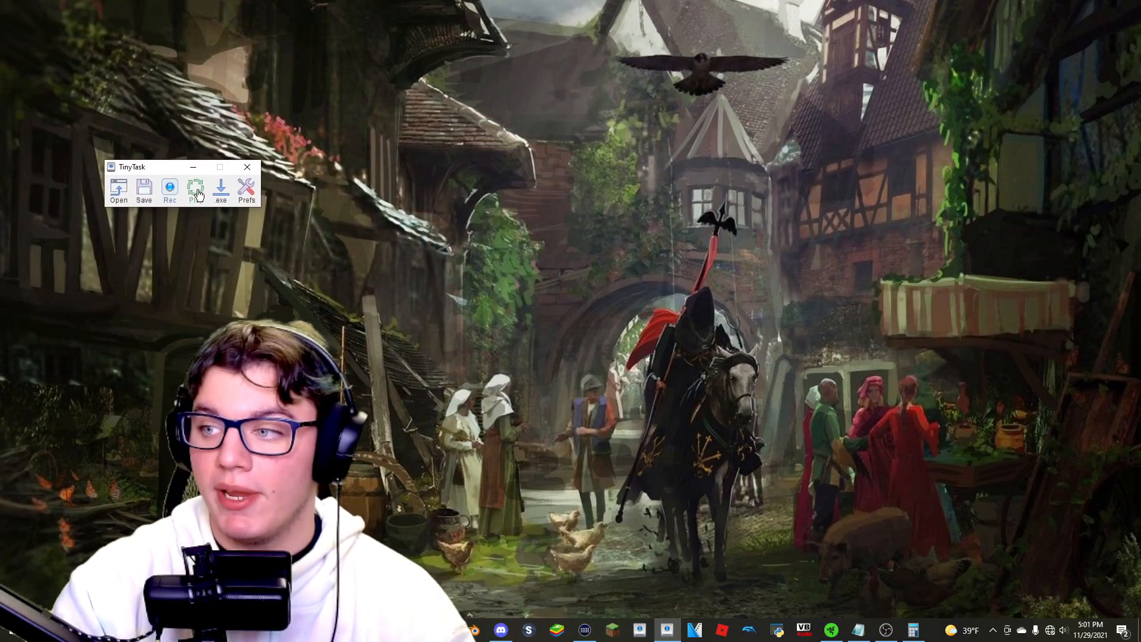
{"action": "left_click", "coordinate": [170, 189]}
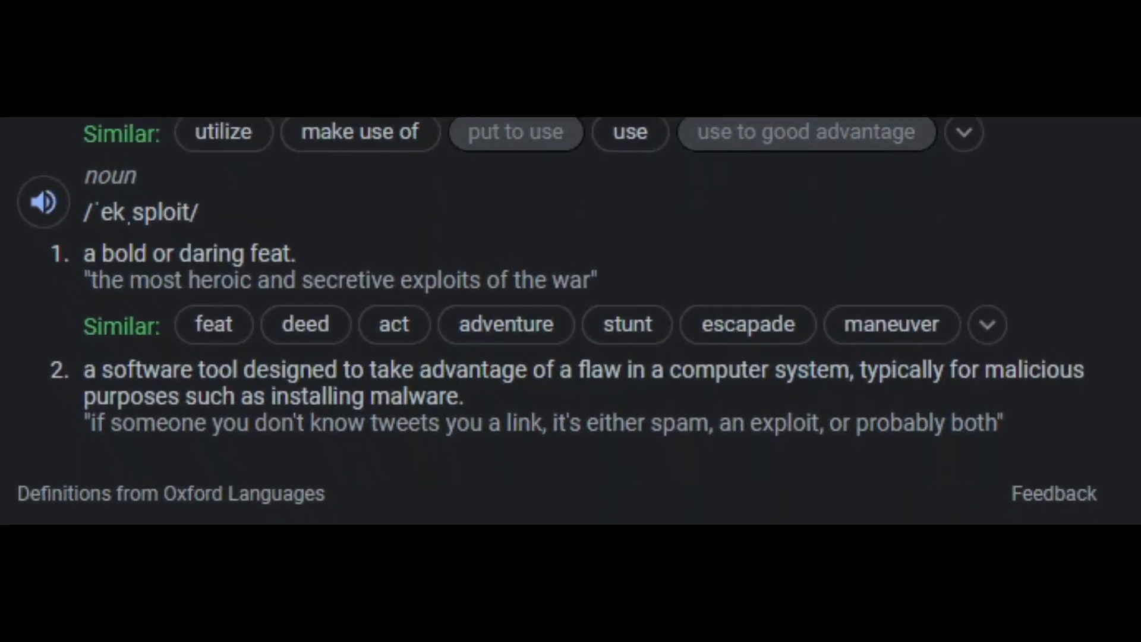
{"action": "scroll", "scroll_direction": "down", "scroll_amount": 3}
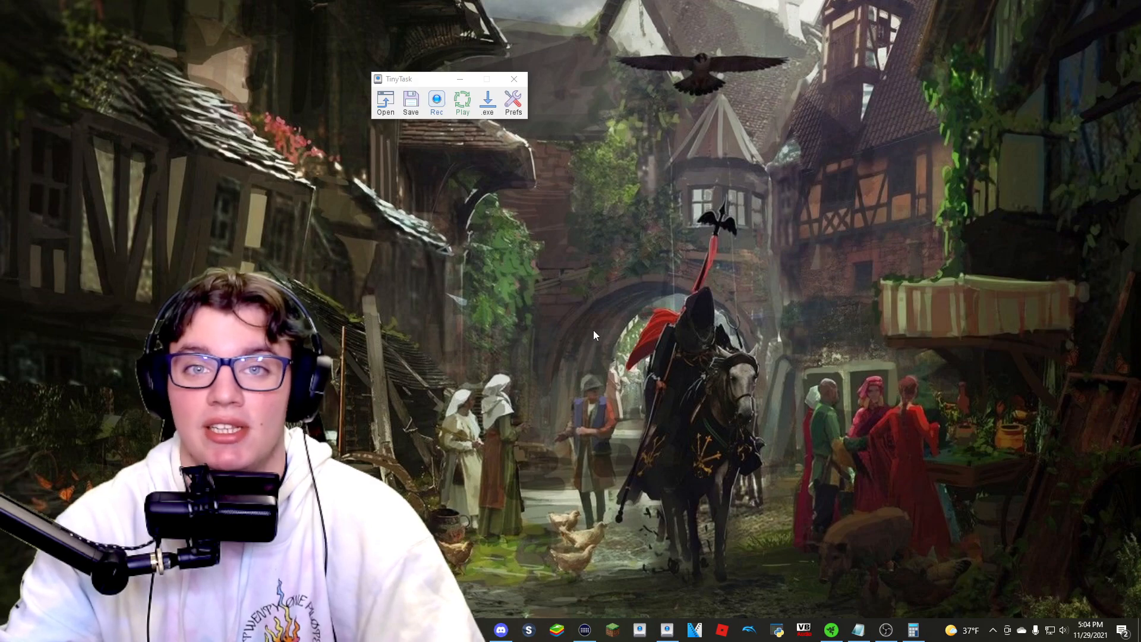
{"action": "mouse_move", "coordinate": [538, 118]}
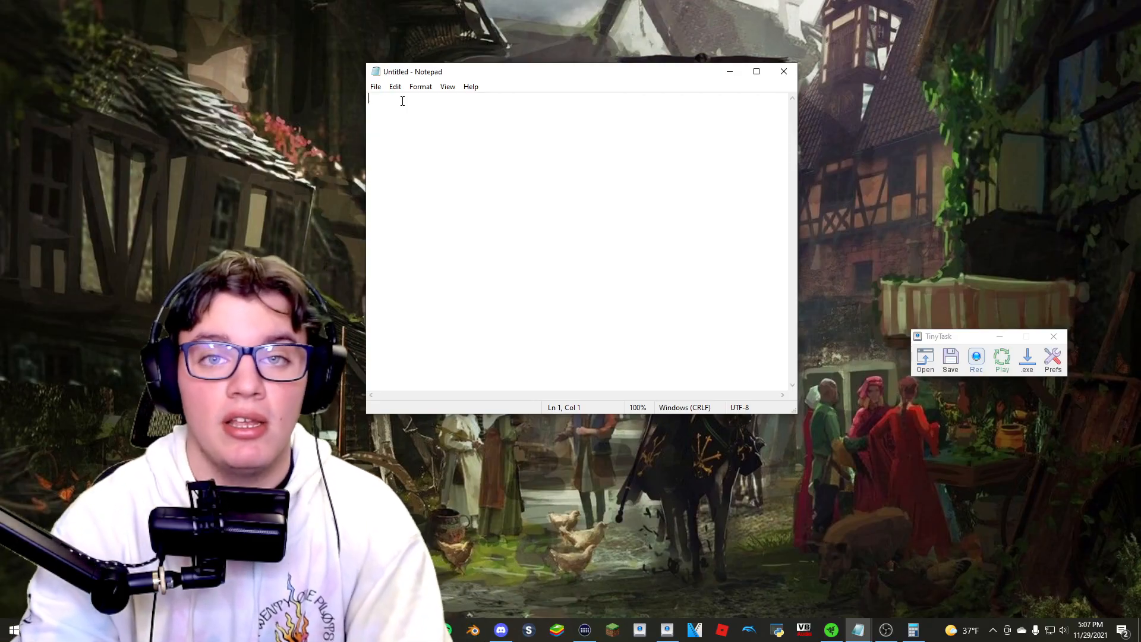
Write 'something' on the first line of the untitled Notepad note
{"action": "type", "text": "something"}
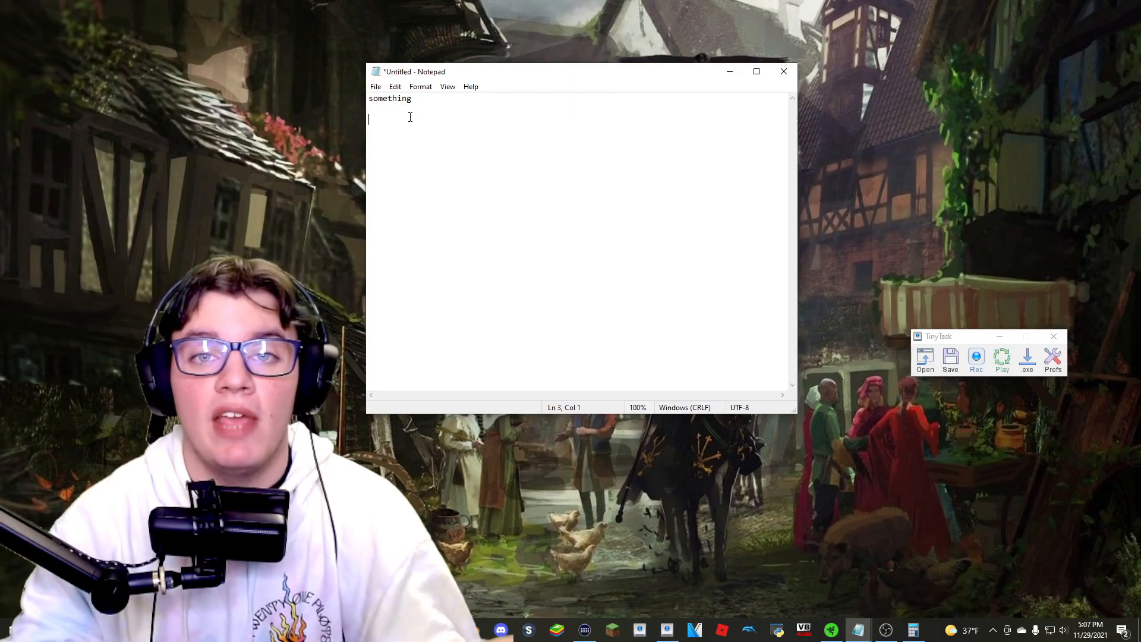
{"action": "type", "text": "some"}
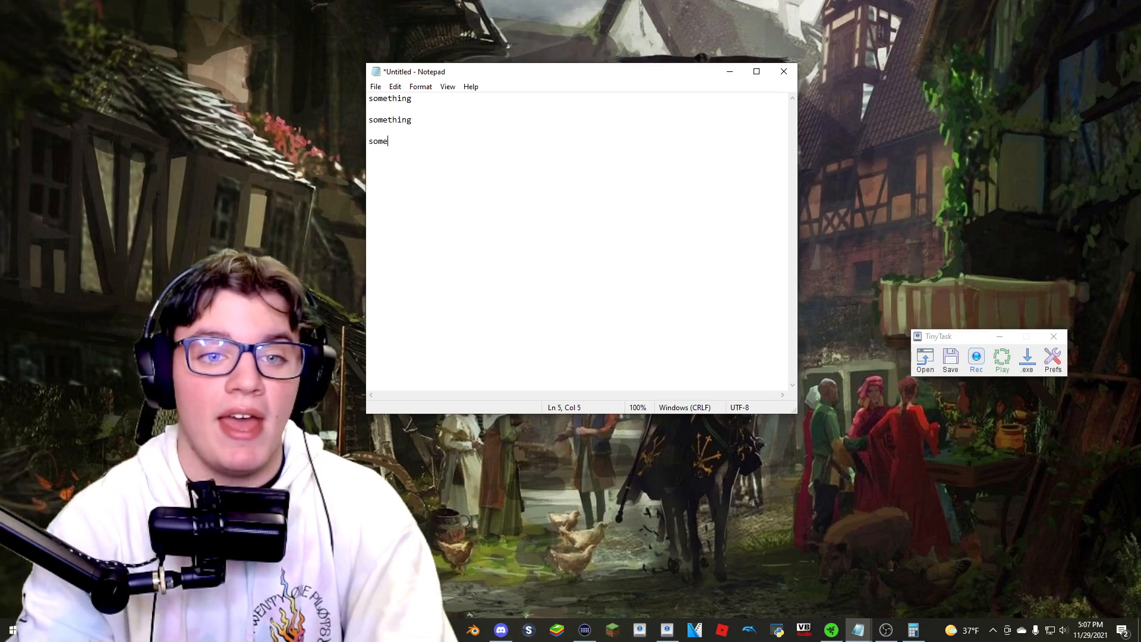
{"action": "type", "text": "t"}
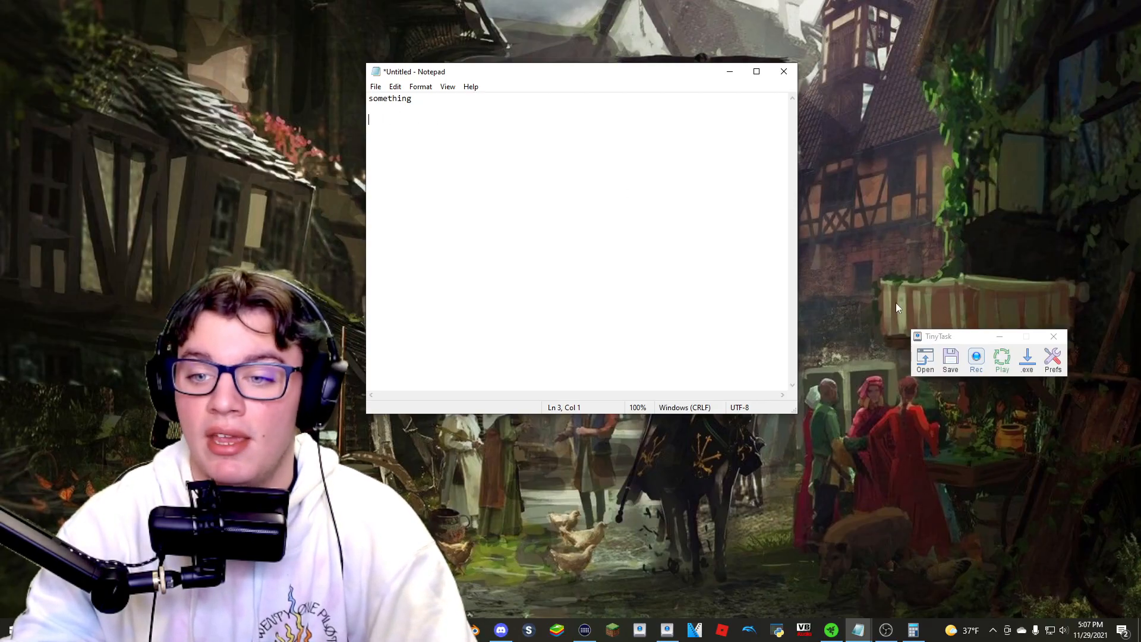
Record typing 'something' into the Notepad note with TinyTask
{"action": "left_click", "coordinate": [974, 358]}
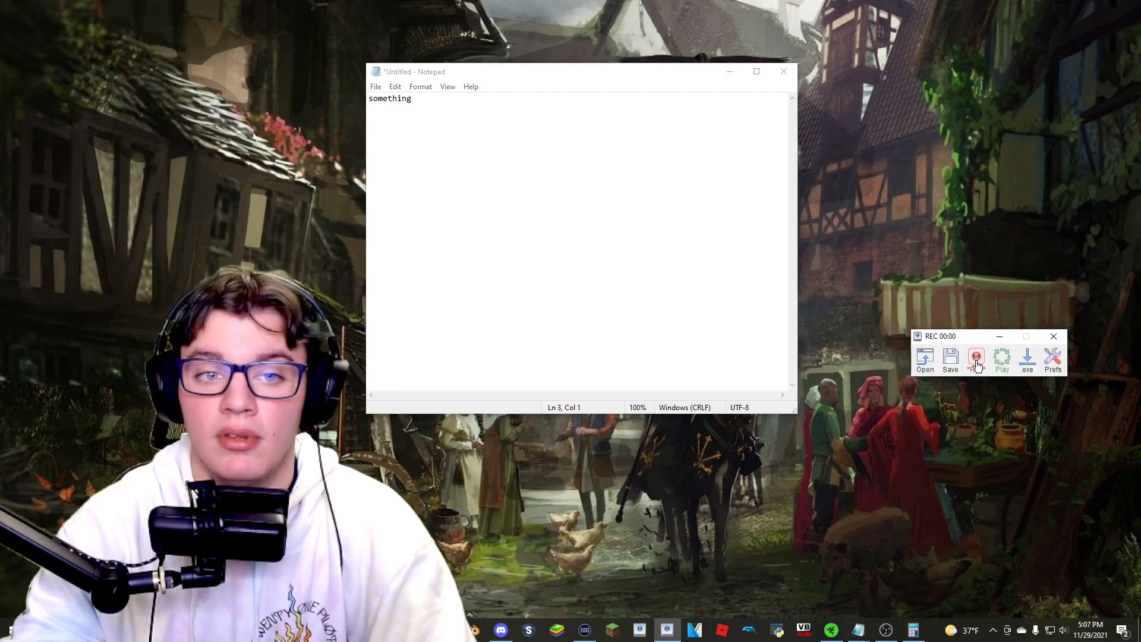
{"action": "left_click", "coordinate": [976, 358]}
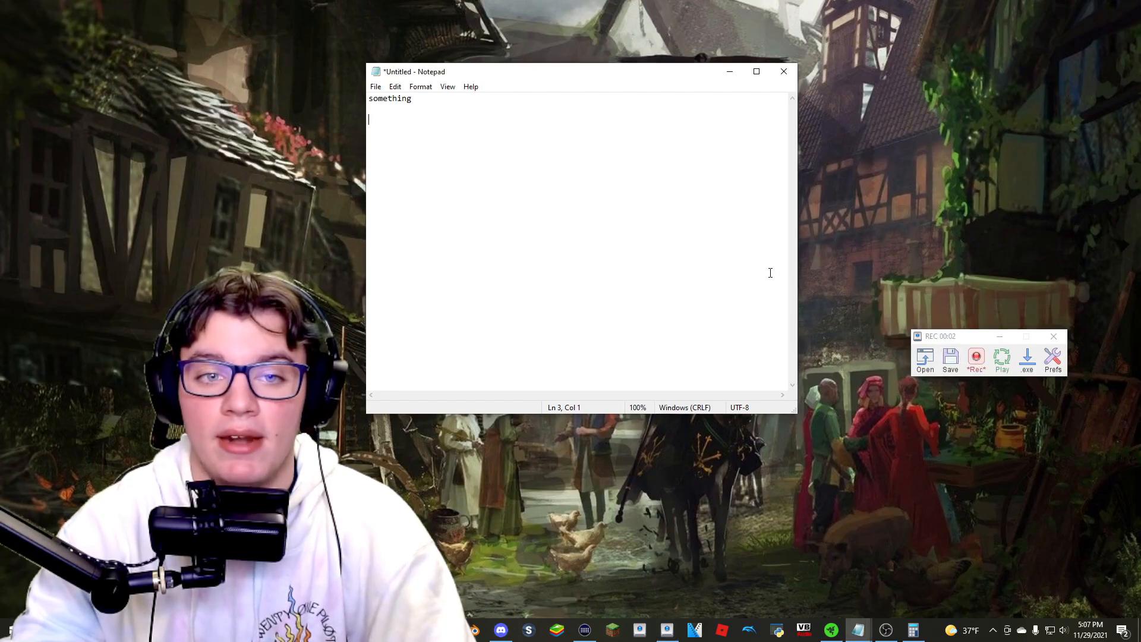
{"action": "type", "text": "somet"}
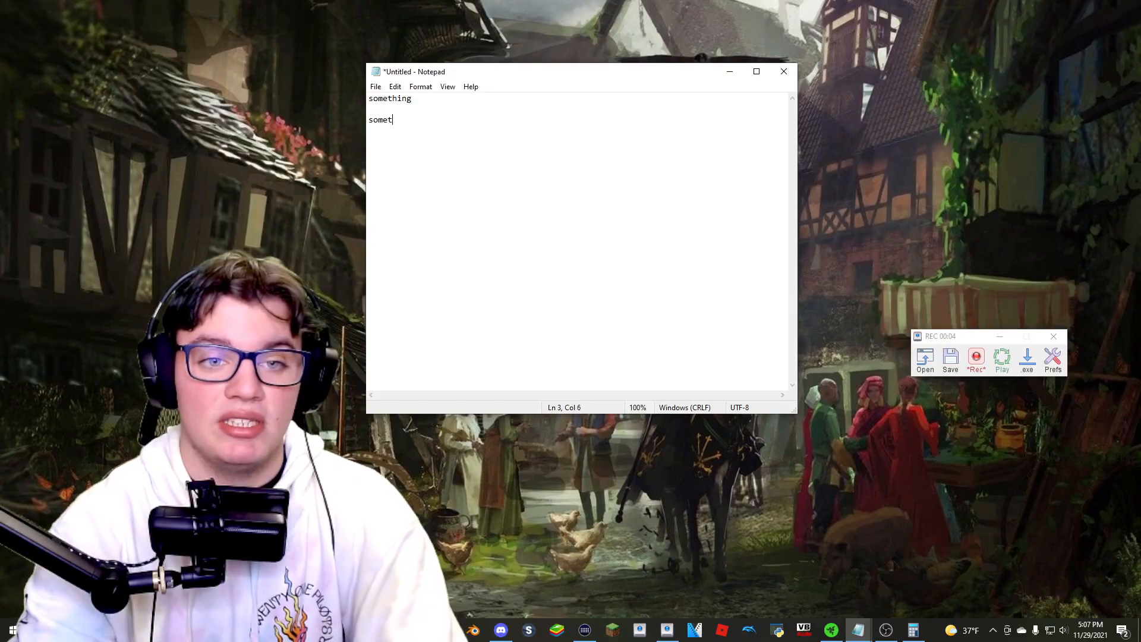
{"action": "type", "text": "hing"}
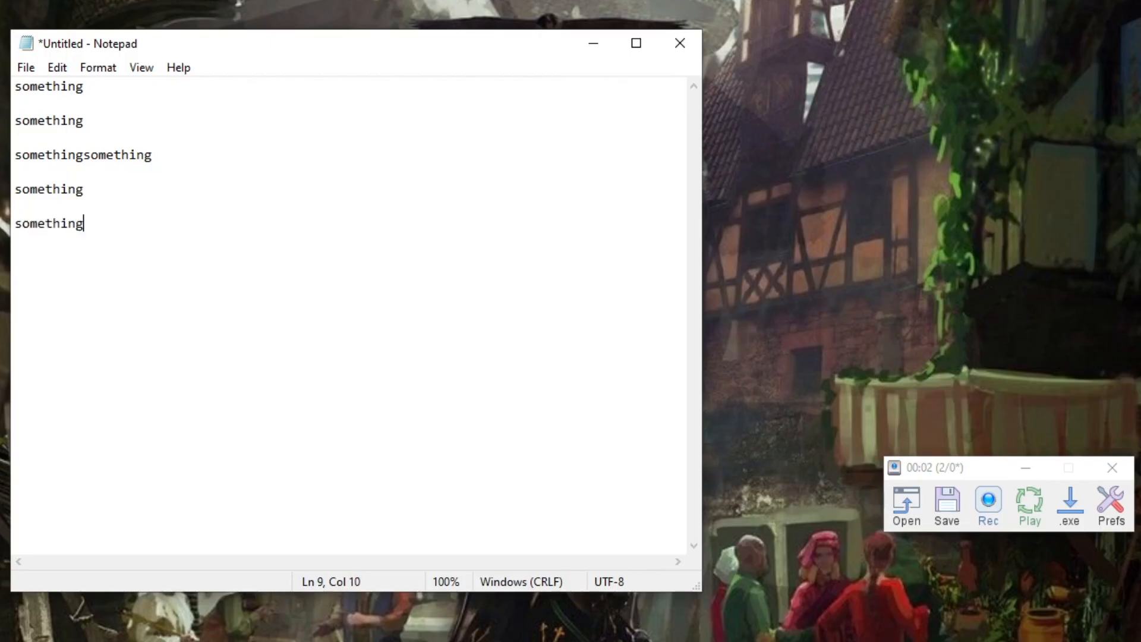
Replay the recording so 'something' is typed on line after line in Notepad
{"action": "key", "text": "Enter"}
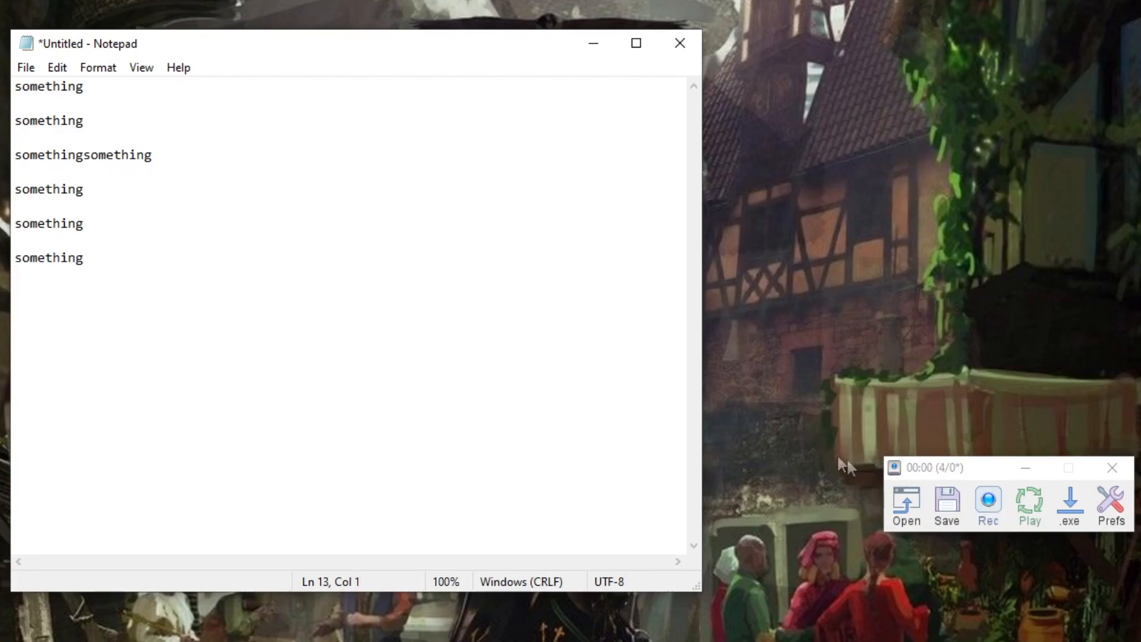
{"action": "type", "text": "something"}
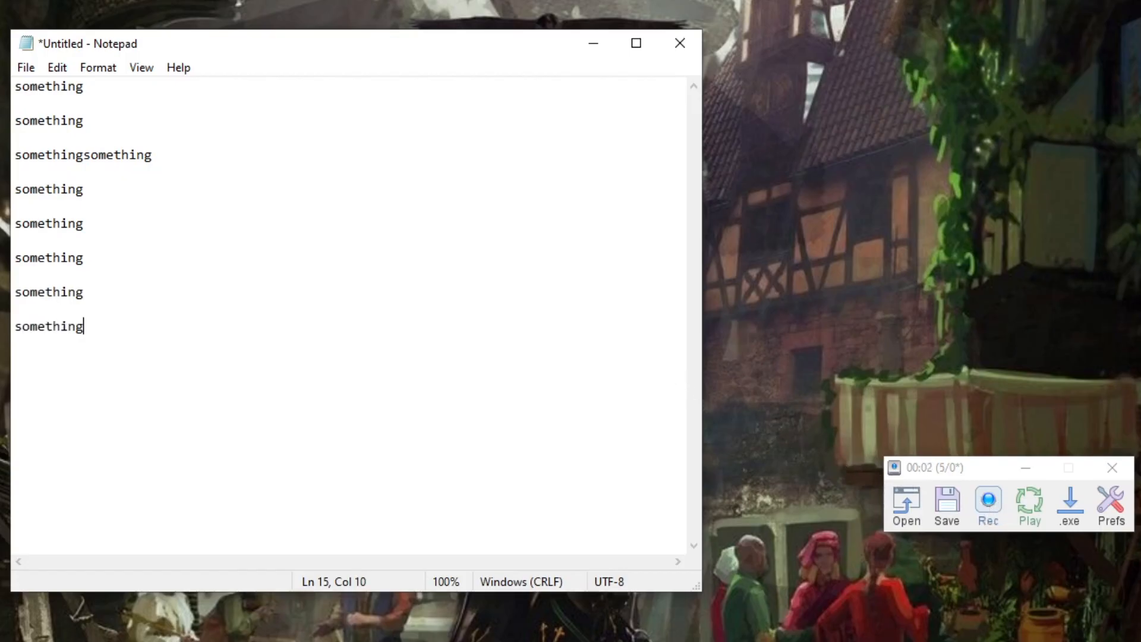
{"action": "key", "text": "Enter"}
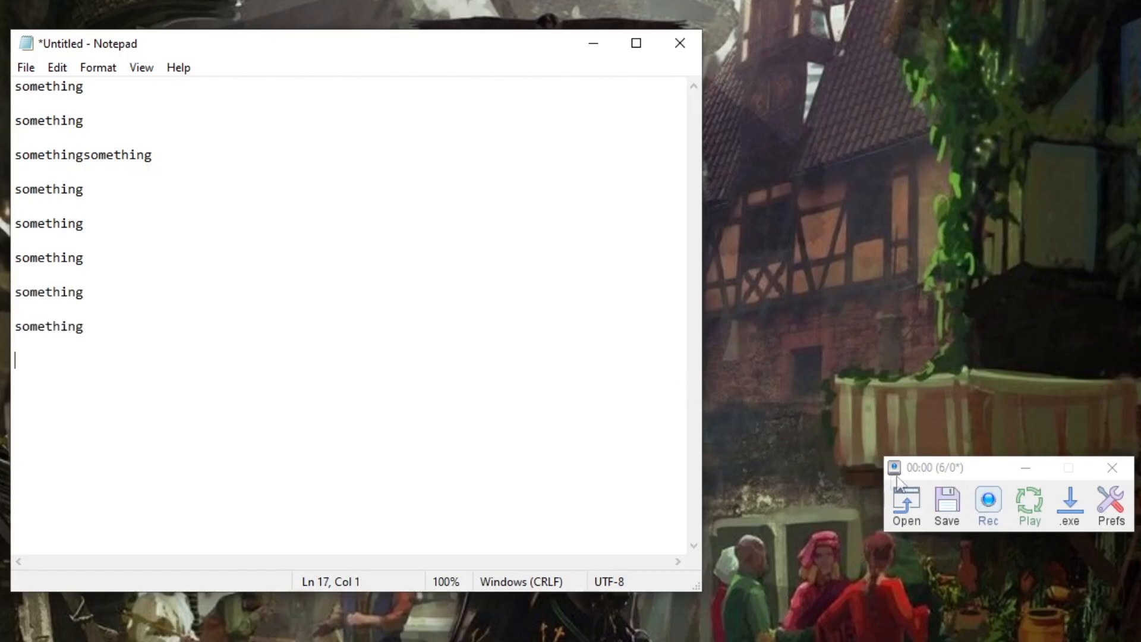
{"action": "type", "text": "something"}
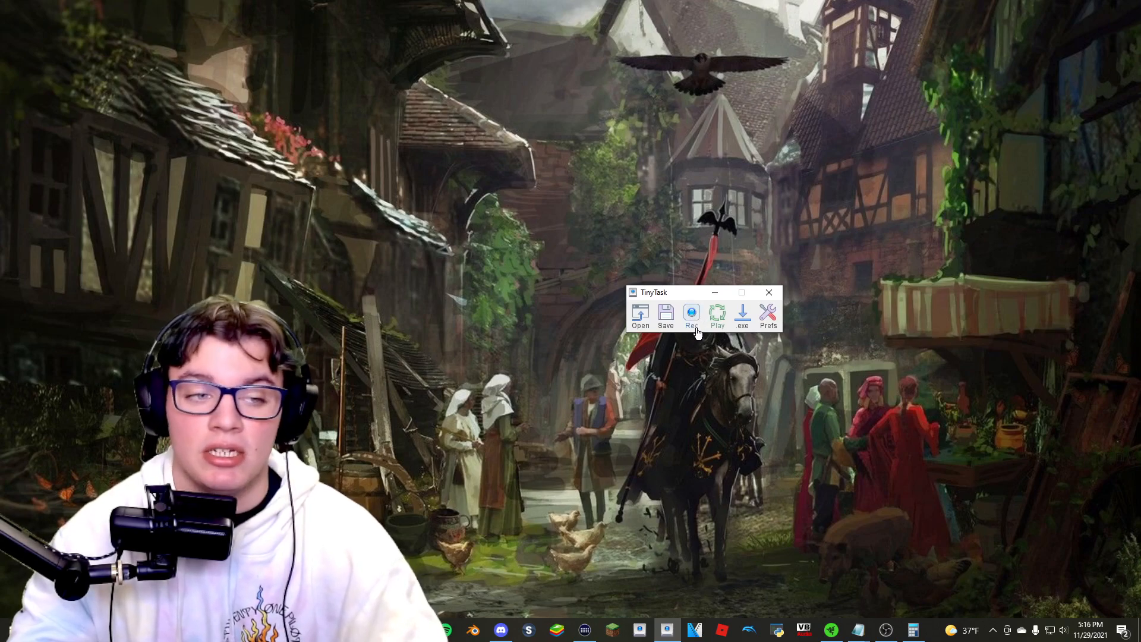
Record a brief desktop macro, replay it, then reach the TinyTask preferences
{"action": "left_click", "coordinate": [690, 313]}
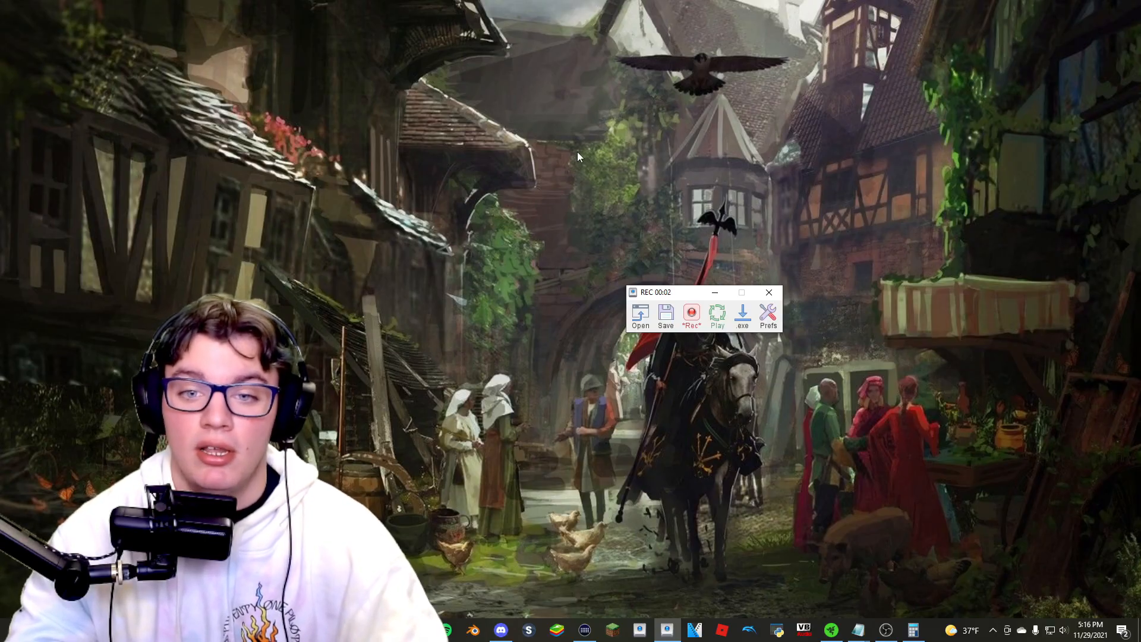
{"action": "mouse_move", "coordinate": [606, 176]}
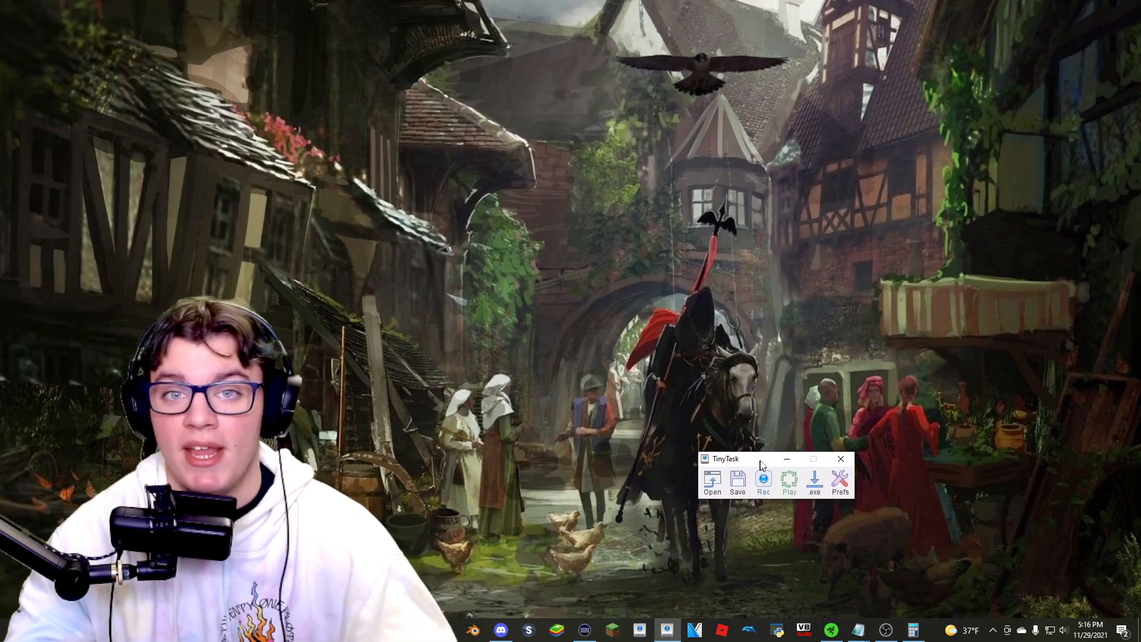
{"action": "left_click_drag", "start_coordinate": [760, 459], "coordinate": [768, 459]}
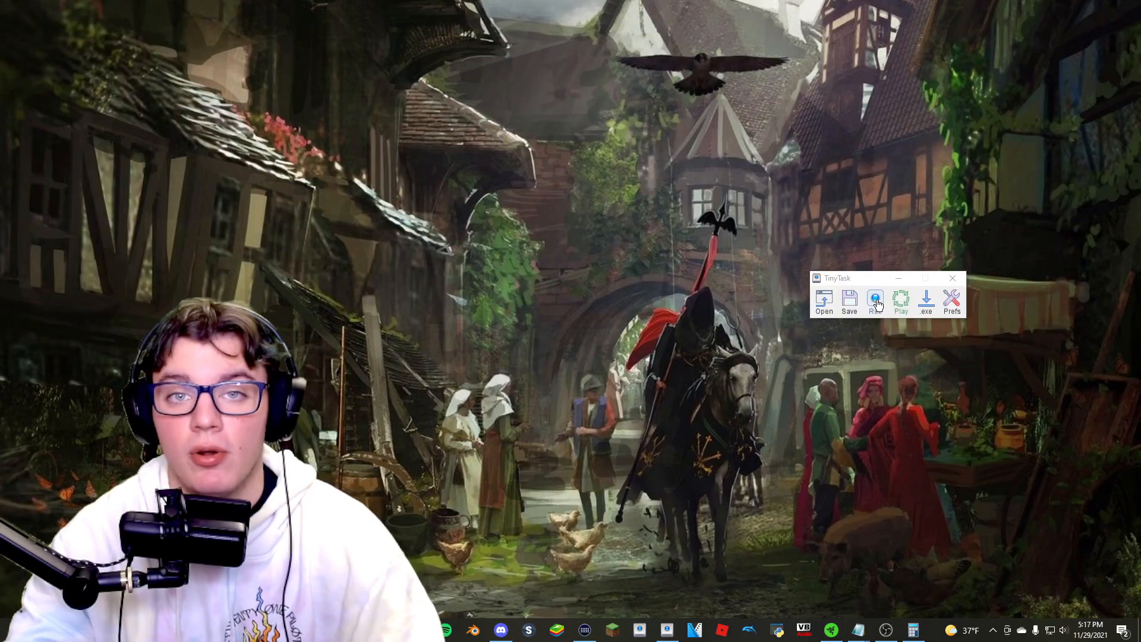
{"action": "left_click", "coordinate": [875, 298]}
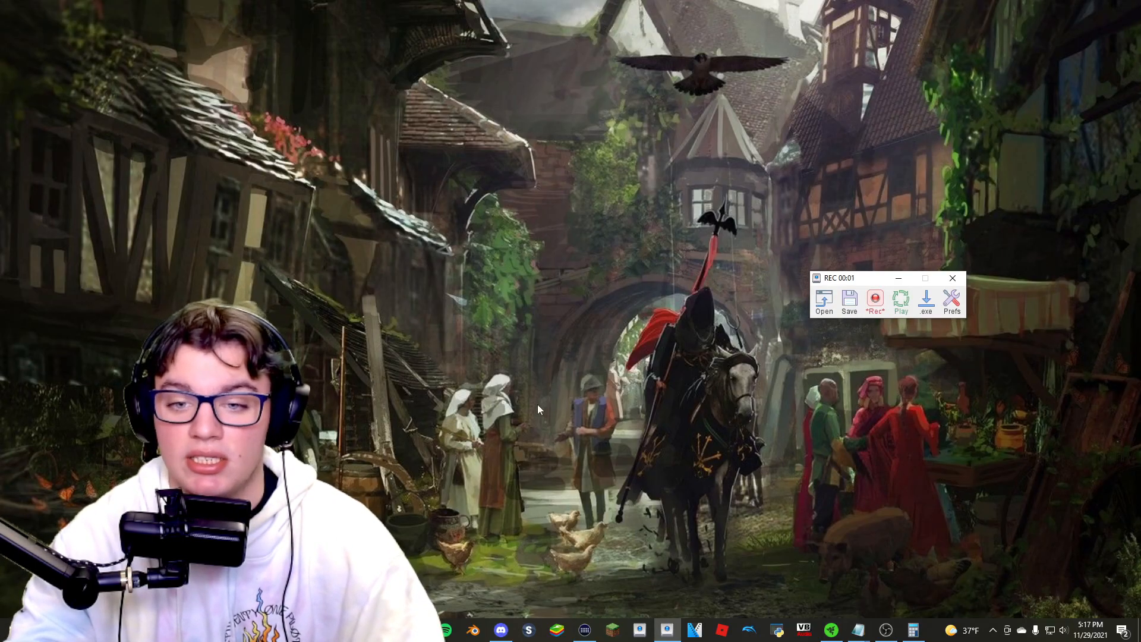
{"action": "left_click", "coordinate": [875, 299]}
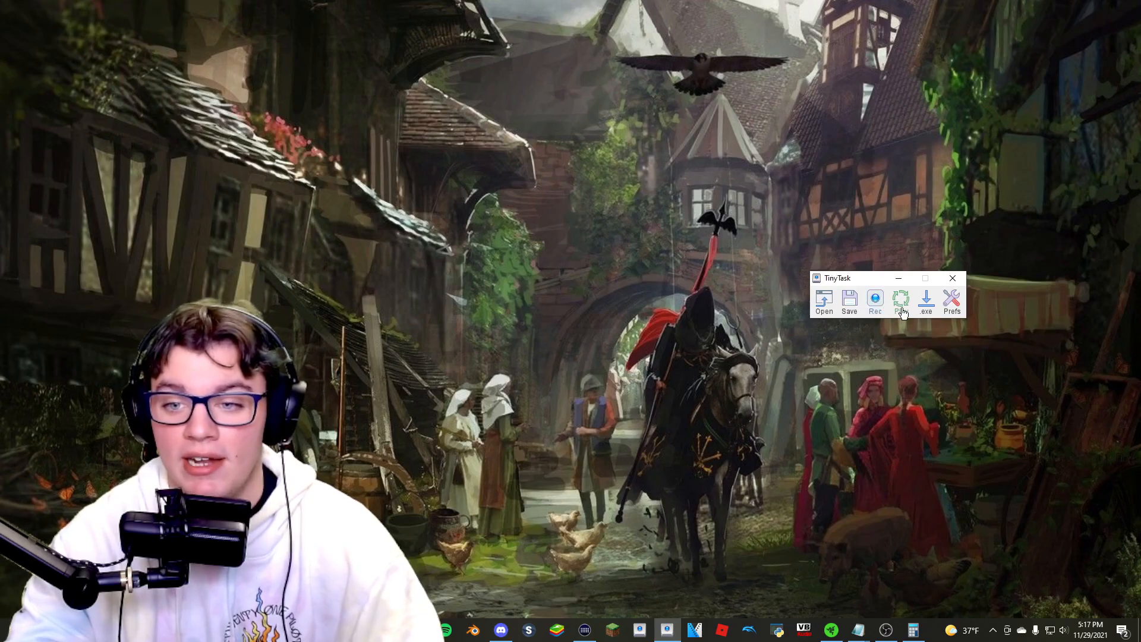
{"action": "left_click", "coordinate": [899, 301]}
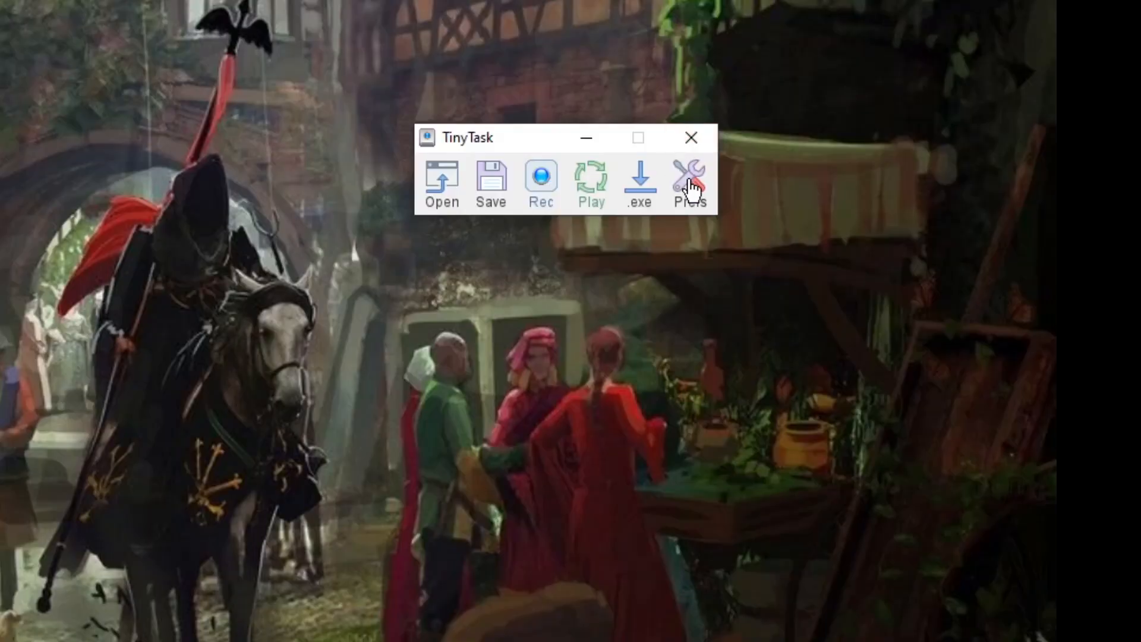
{"action": "left_click", "coordinate": [688, 183]}
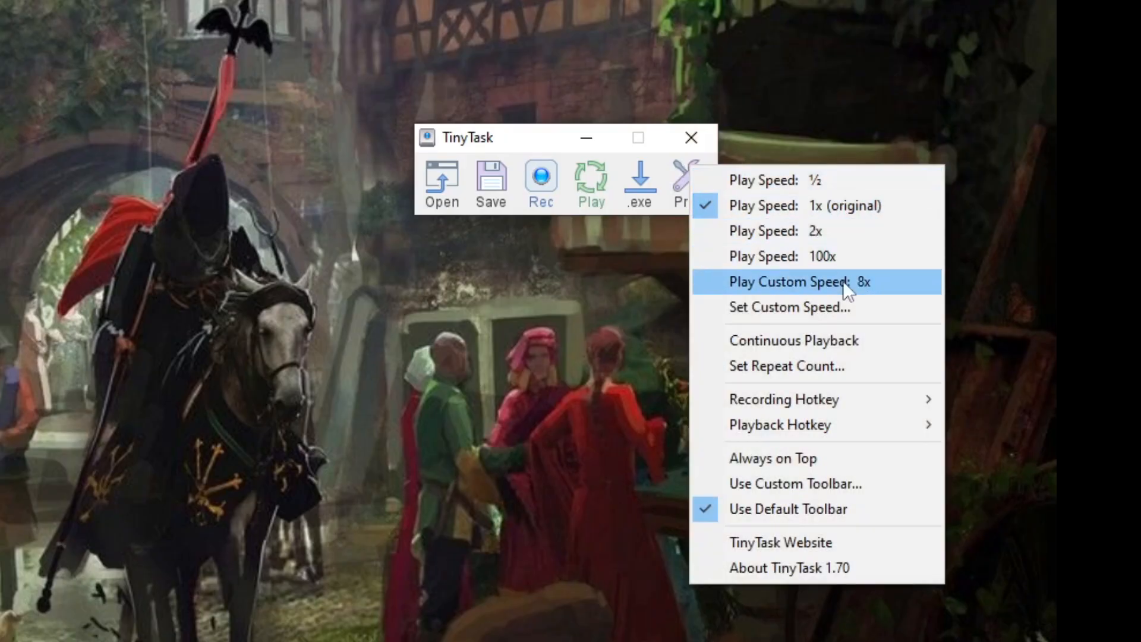
{"action": "mouse_move", "coordinate": [794, 340]}
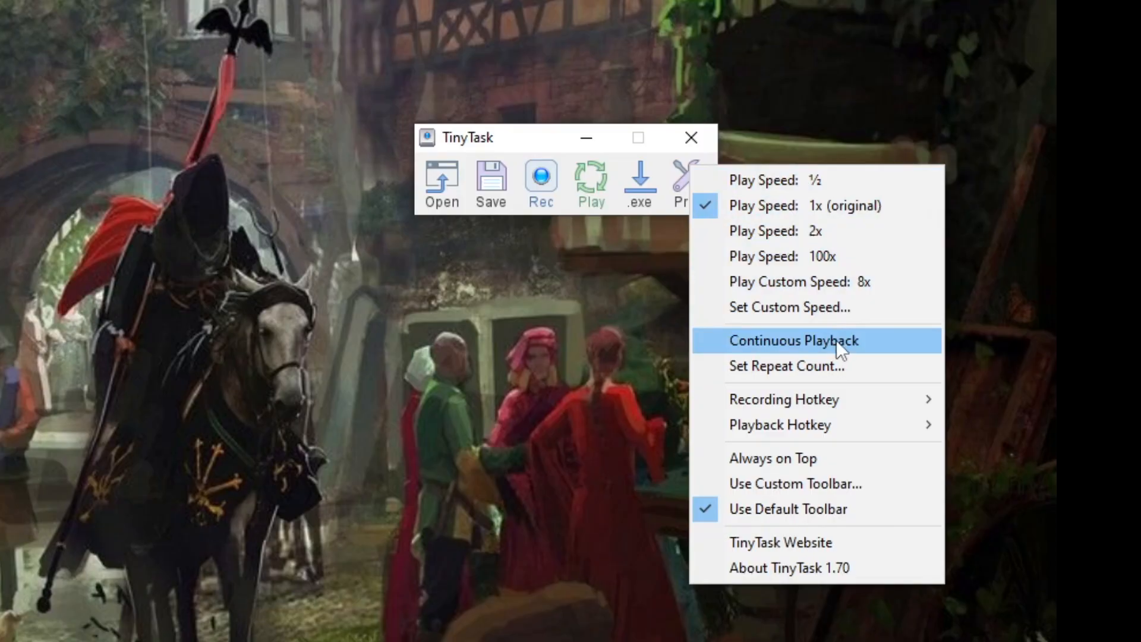
Enable Continuous Playback so the recording loops
{"action": "left_click", "coordinate": [794, 340]}
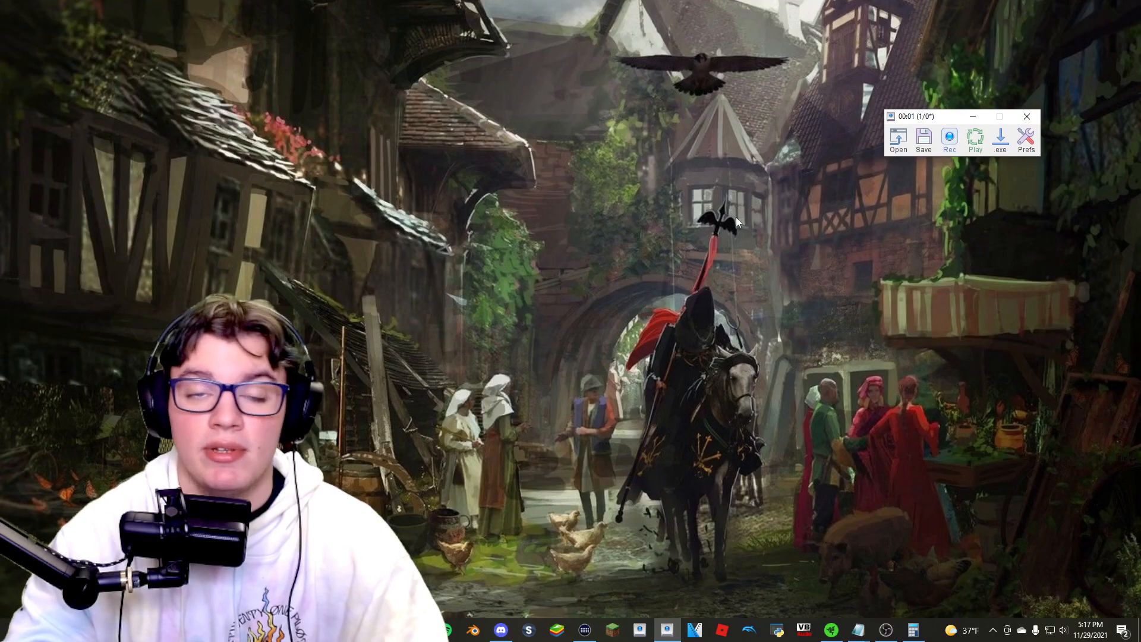
{"action": "mouse_move", "coordinate": [873, 313]}
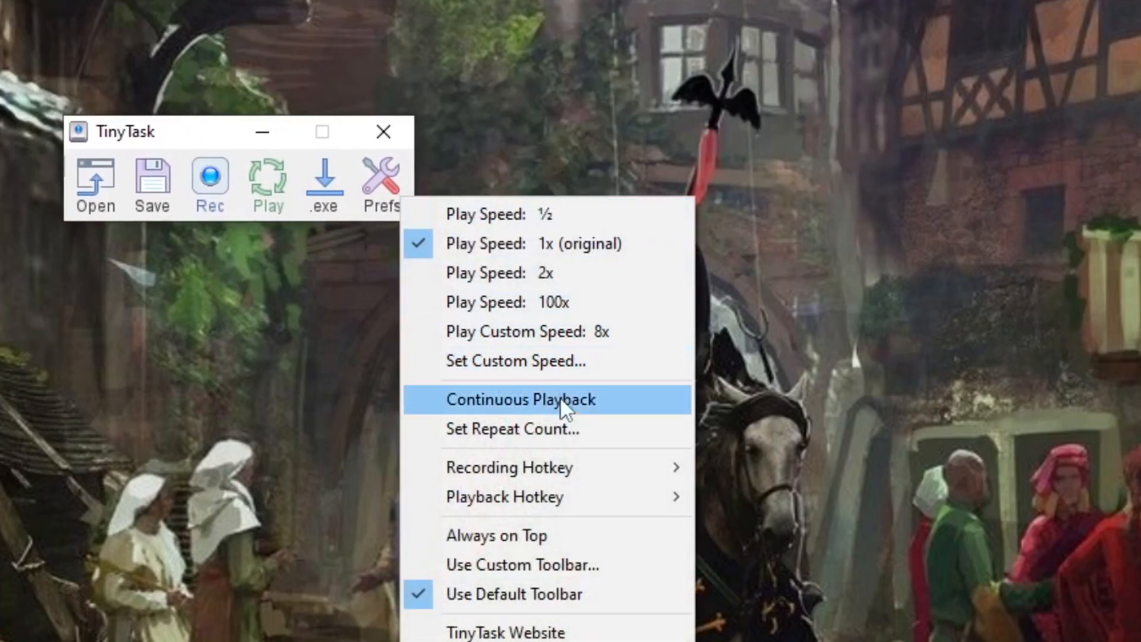
Set Number of Playback Loops to 3 via Set Repeat Count
{"action": "left_click", "coordinate": [512, 429]}
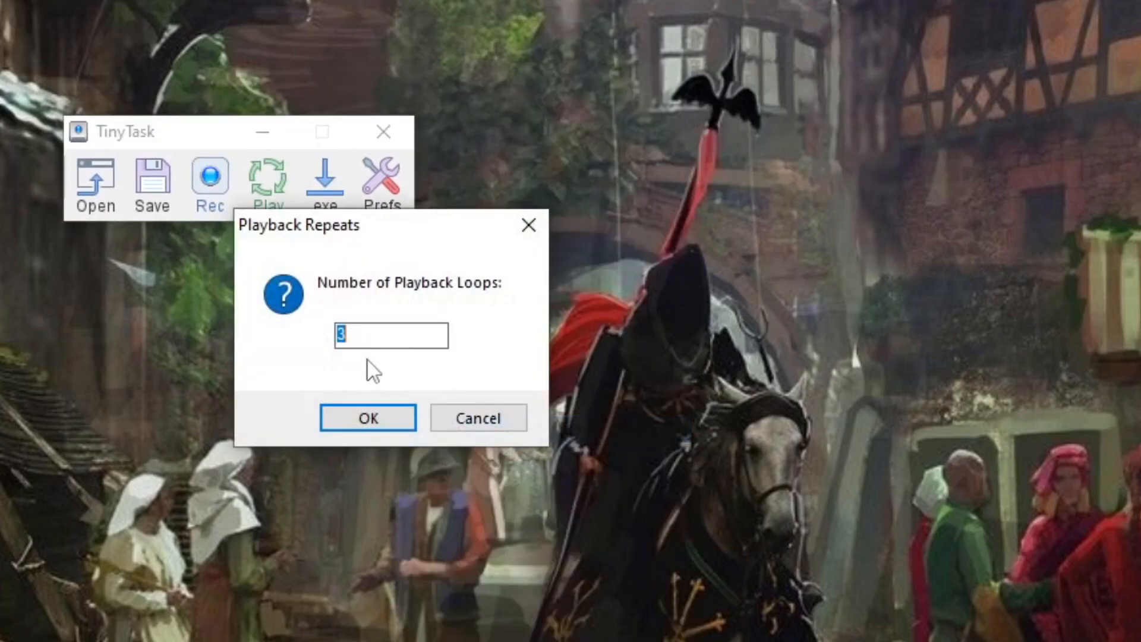
{"action": "left_click", "coordinate": [367, 417]}
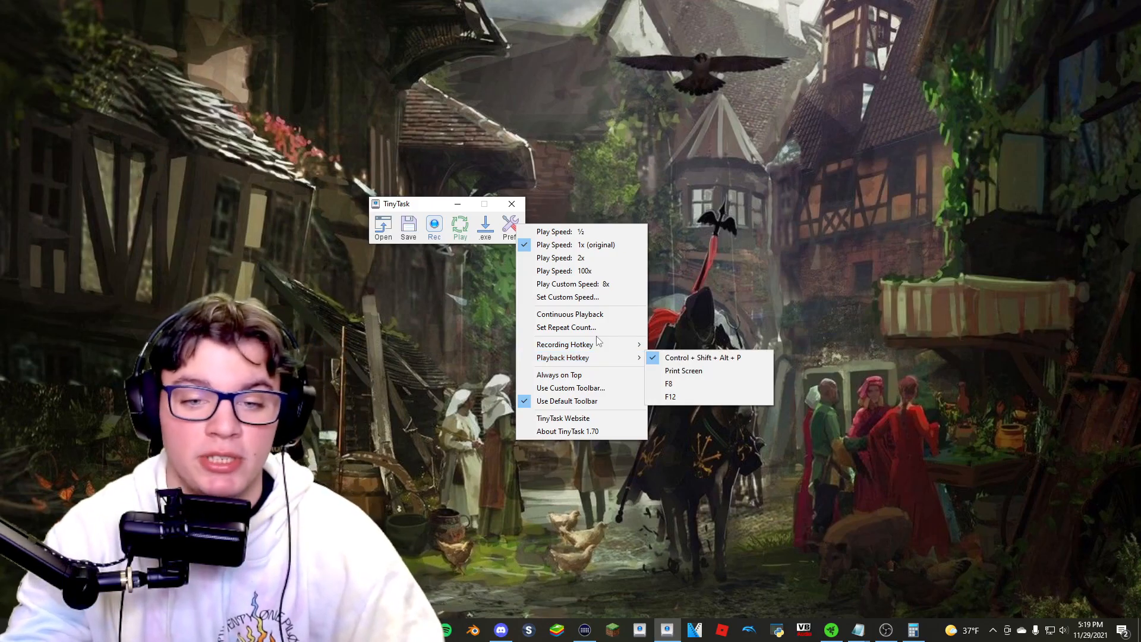
{"action": "mouse_move", "coordinate": [568, 345]}
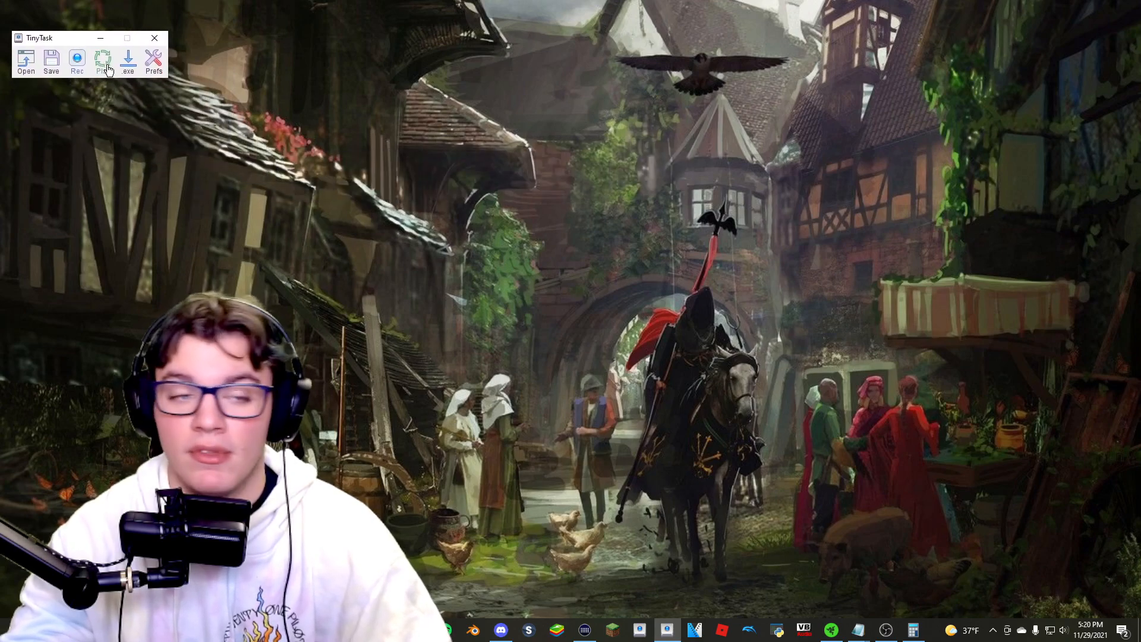
Set the TinyTask play speed to 2x
{"action": "left_click", "coordinate": [153, 59]}
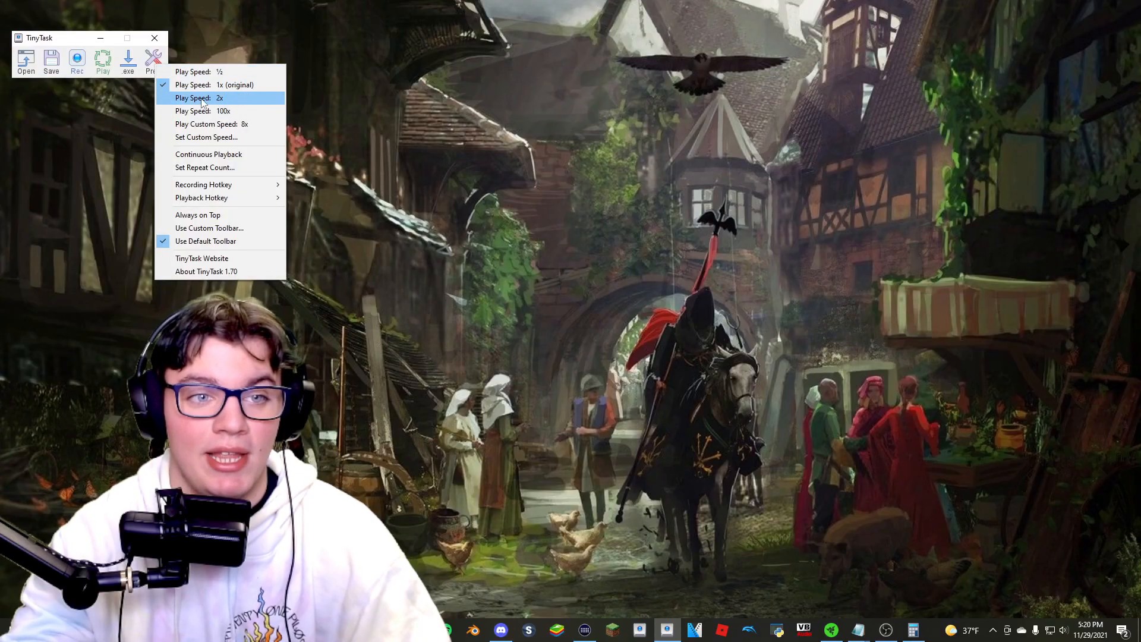
{"action": "left_click", "coordinate": [204, 97]}
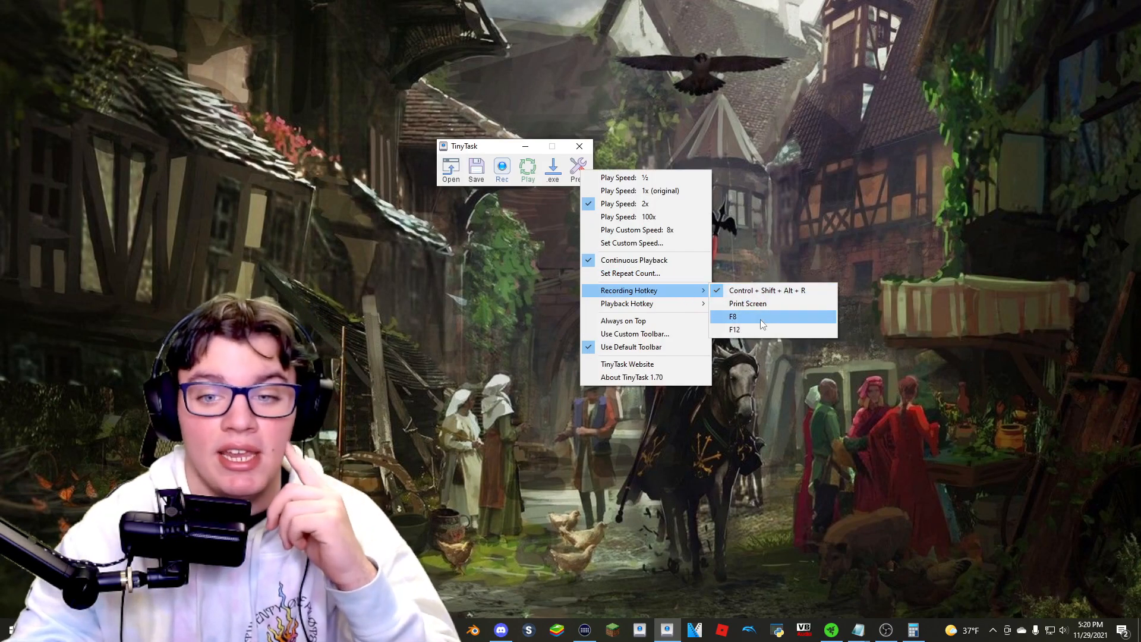
{"action": "mouse_move", "coordinate": [748, 303]}
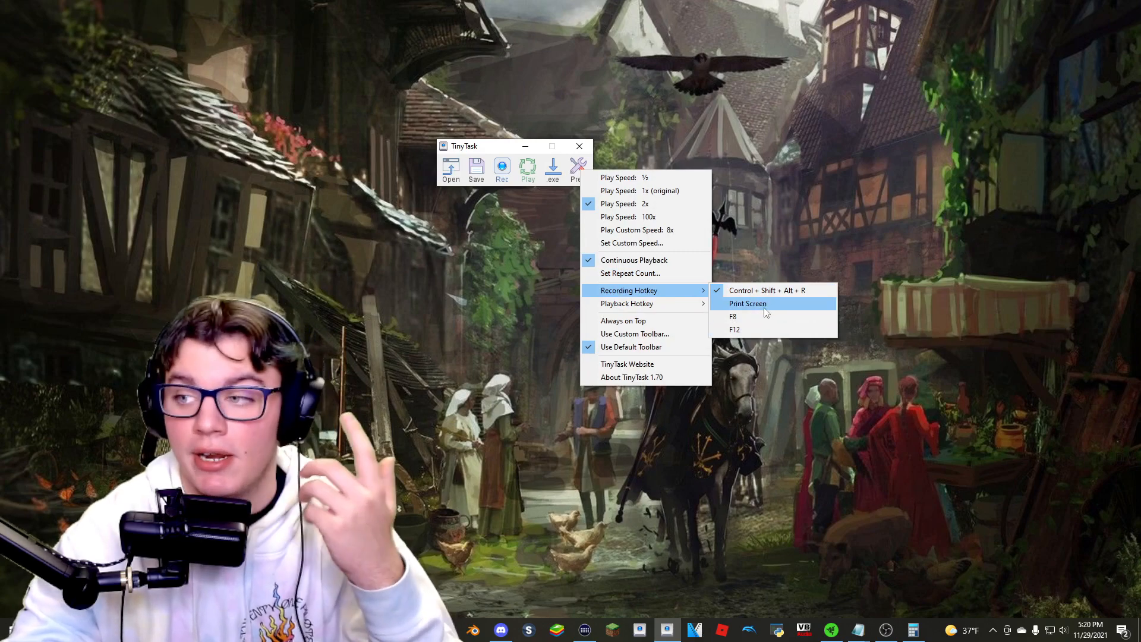
{"action": "mouse_move", "coordinate": [757, 316]}
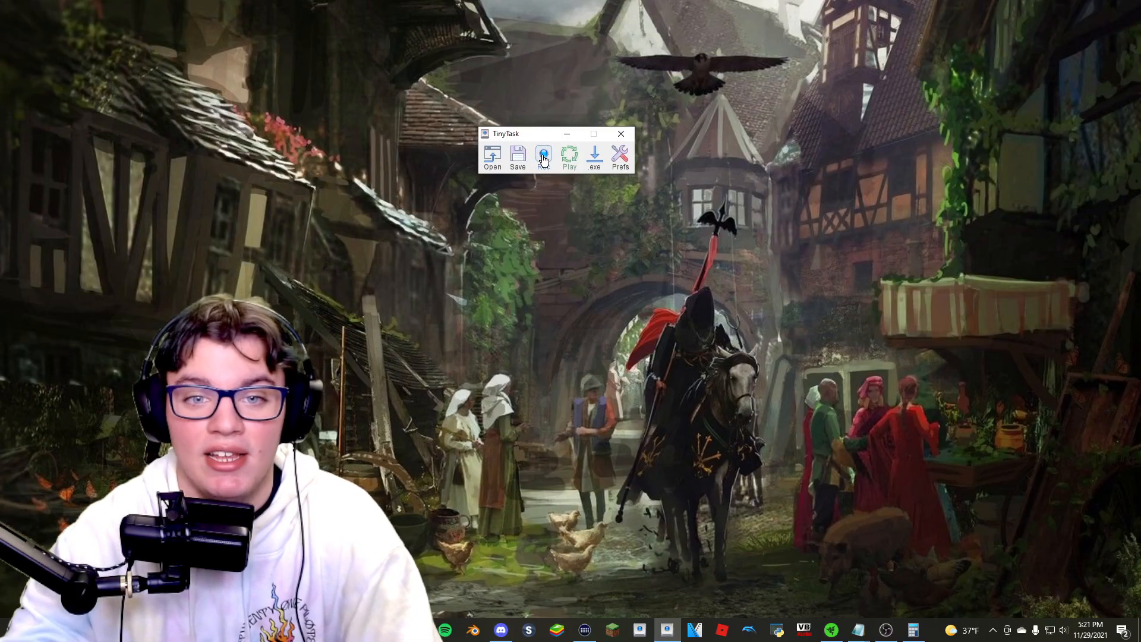
Record a short macro, move the window, and save the recording
{"action": "left_click", "coordinate": [543, 153]}
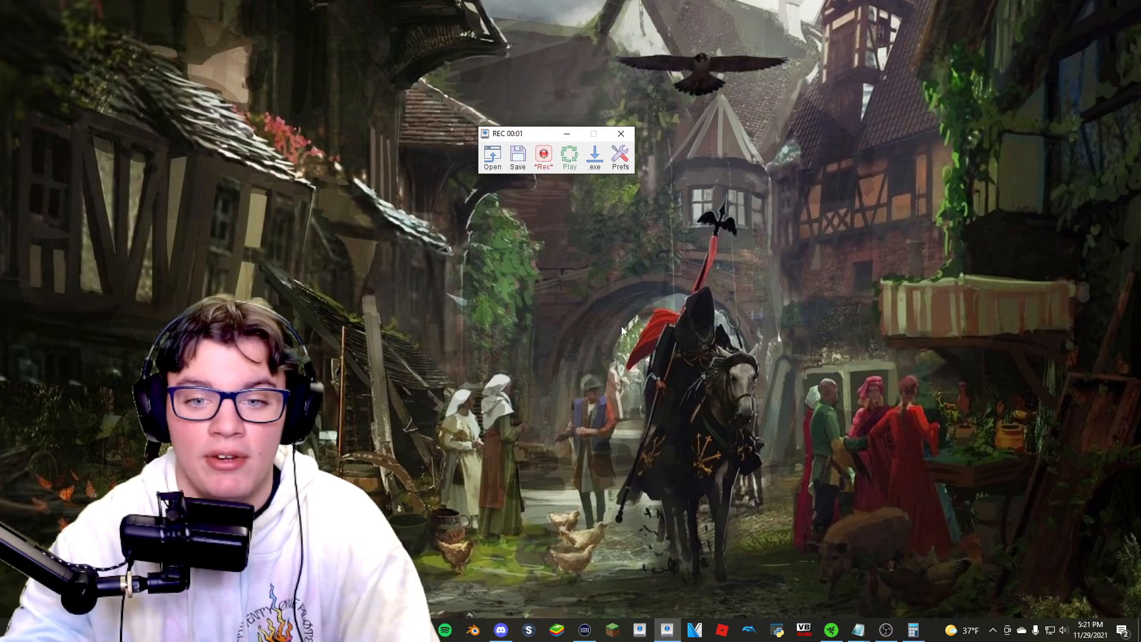
{"action": "mouse_move", "coordinate": [608, 546]}
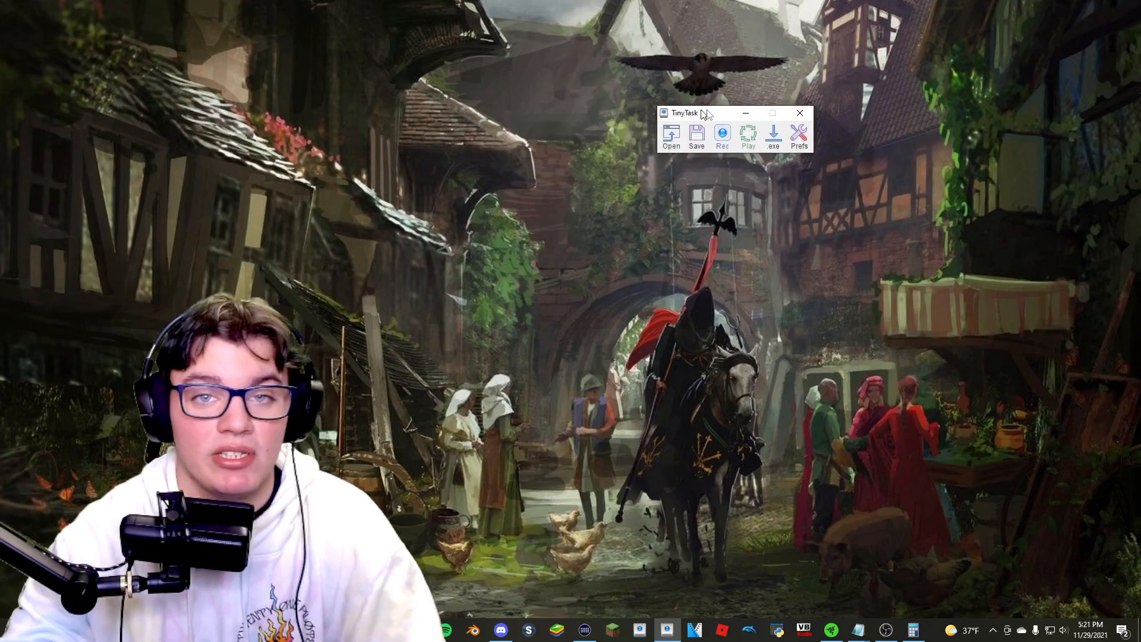
{"action": "left_click_drag", "start_coordinate": [699, 113], "coordinate": [764, 107]}
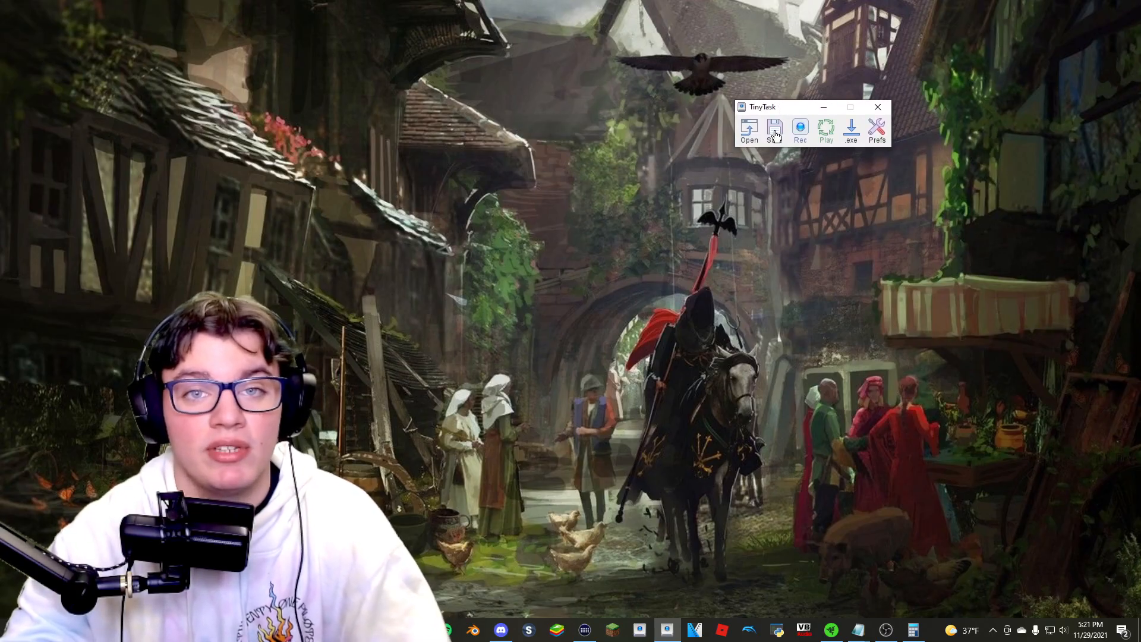
{"action": "left_click", "coordinate": [774, 128]}
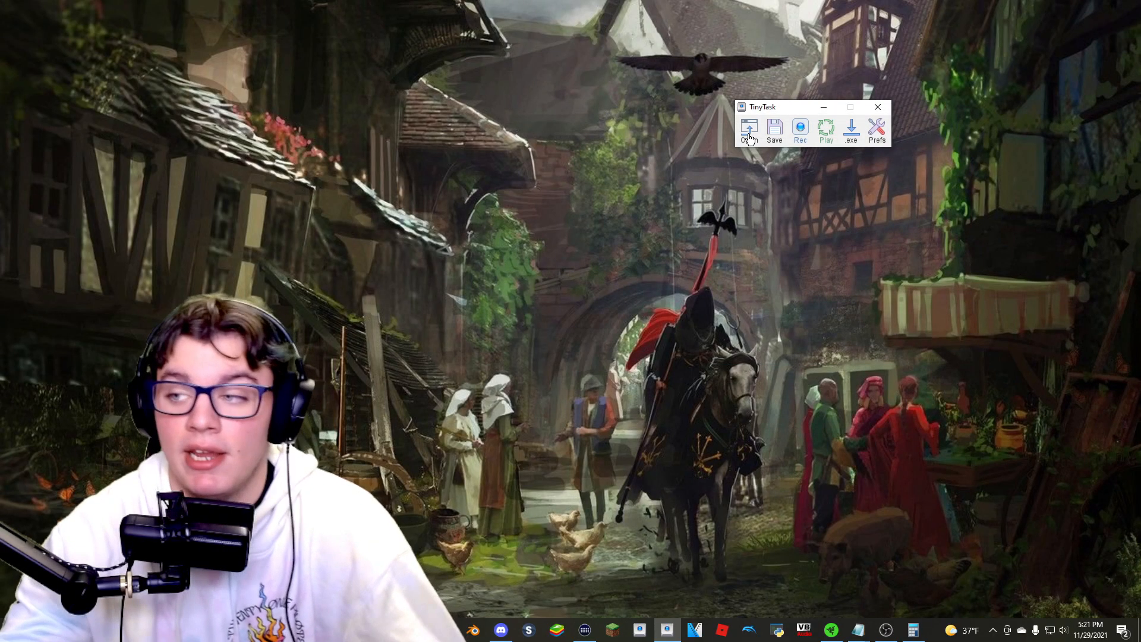
{"action": "mouse_move", "coordinate": [761, 117]}
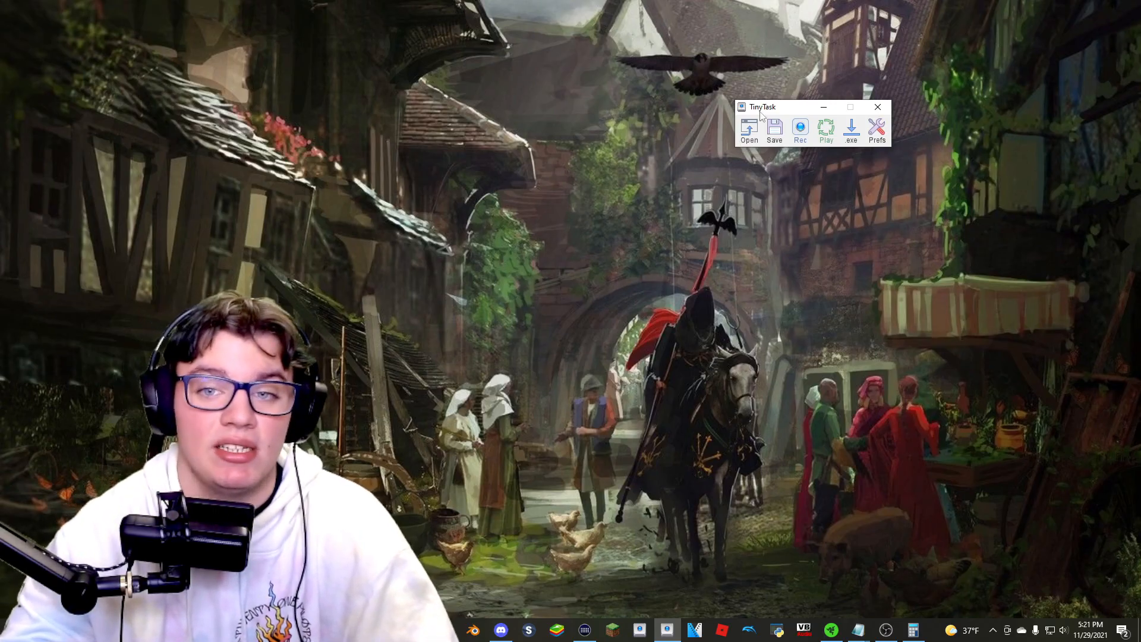
{"action": "mouse_move", "coordinate": [719, 196]}
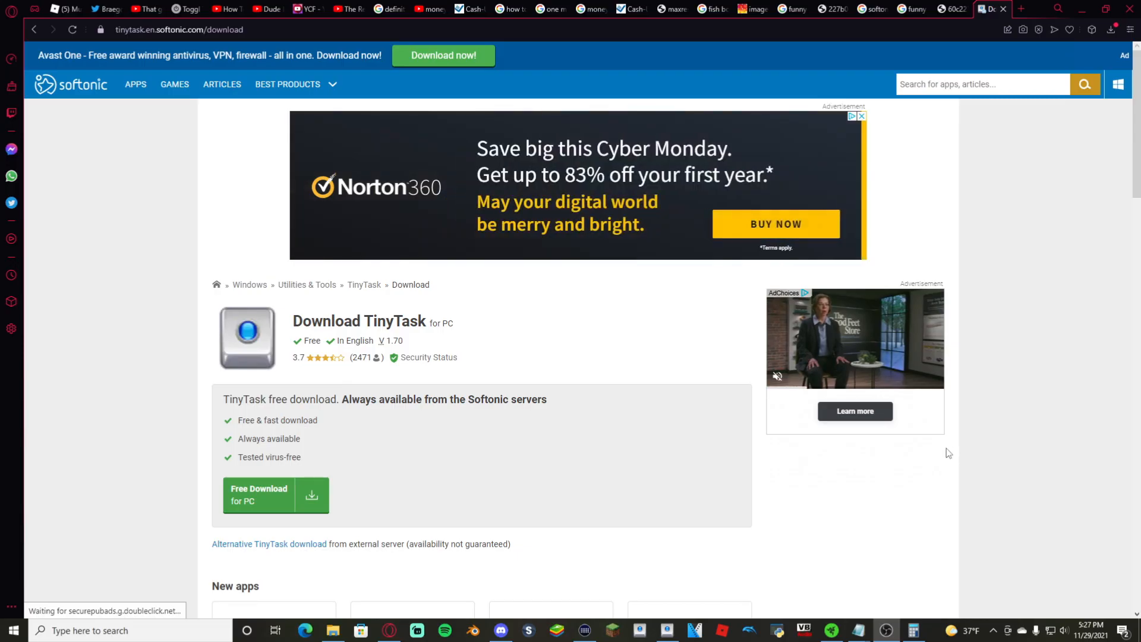
Download TinyTask from Softonic and save it to SlowDrive (D:)
{"action": "left_click", "coordinate": [257, 494]}
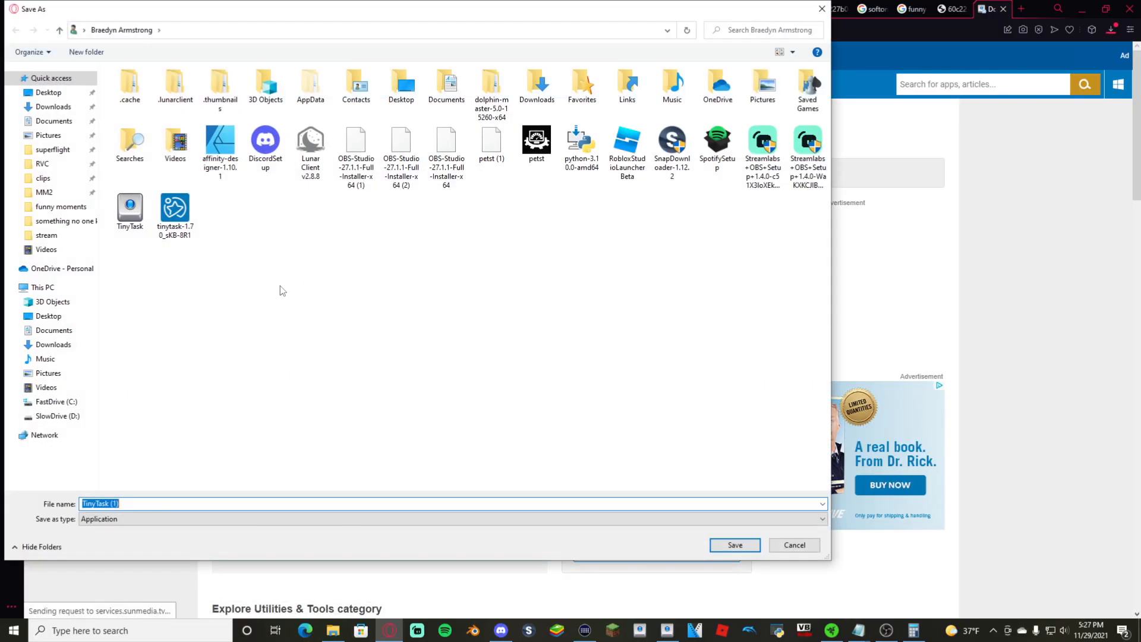
{"action": "left_click", "coordinate": [57, 416]}
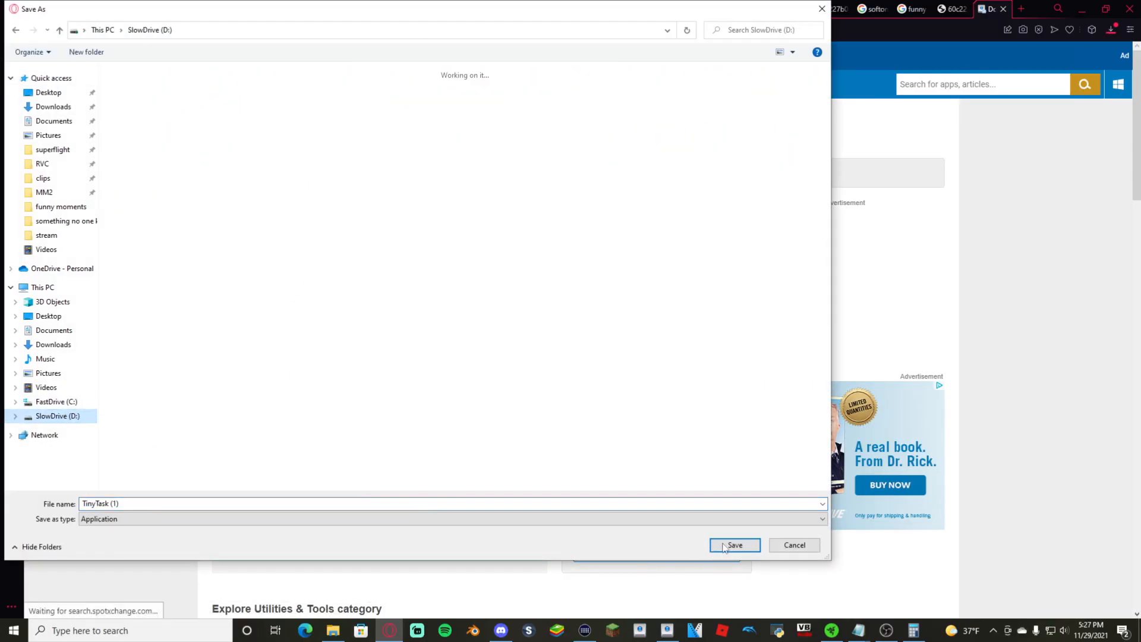
{"action": "left_click", "coordinate": [735, 544]}
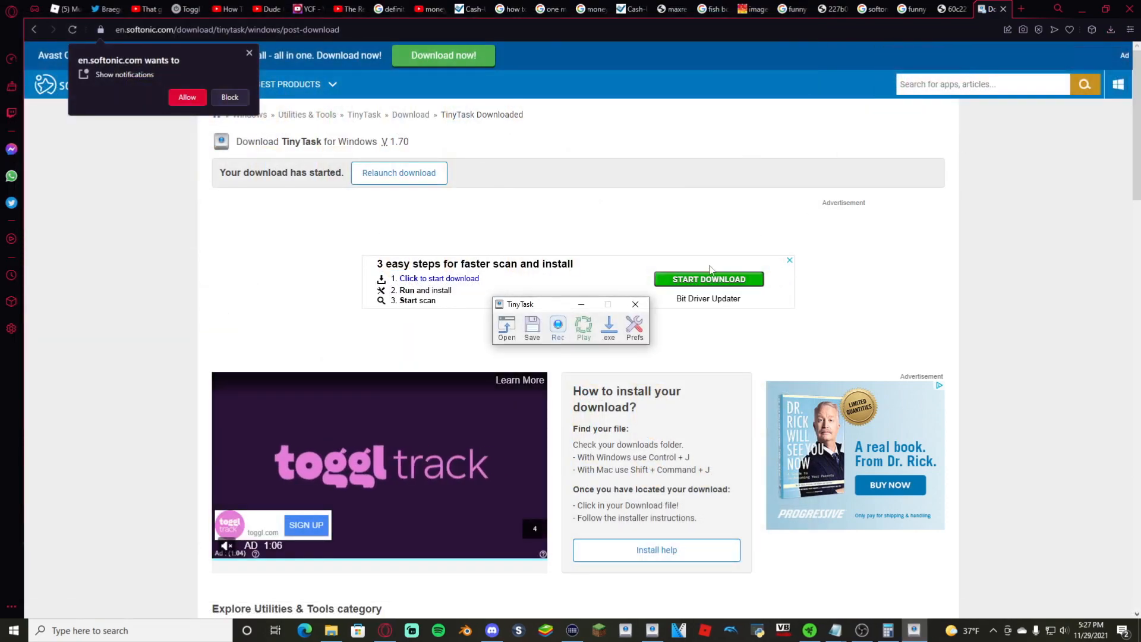
{"action": "left_click_drag", "start_coordinate": [520, 303], "coordinate": [498, 316]}
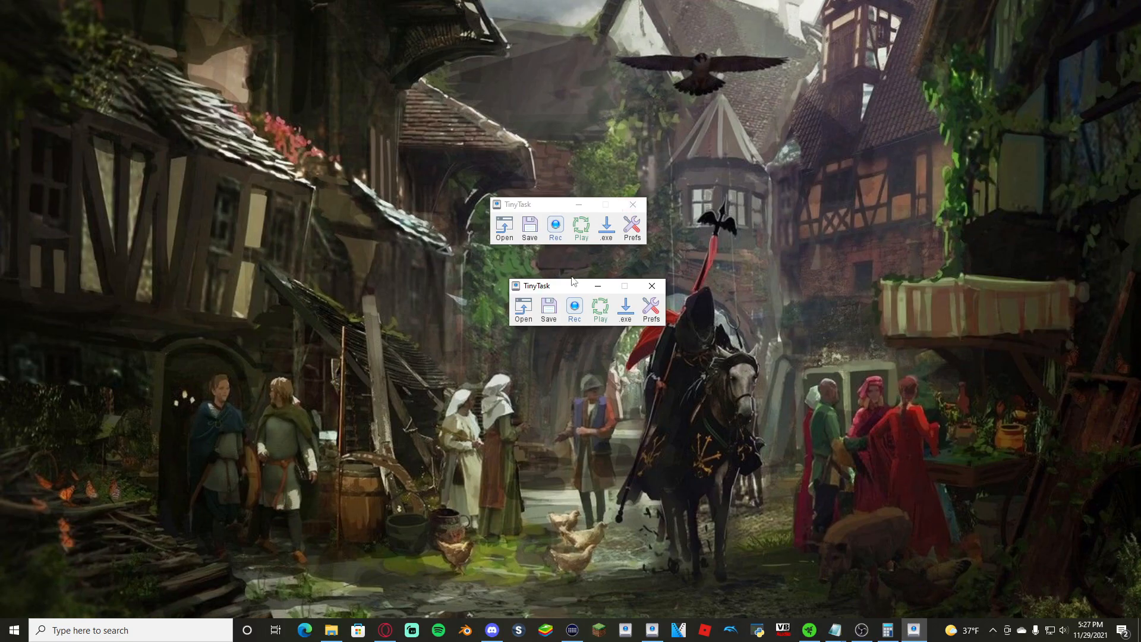
Separate the two TinyTask windows and show its taskbar menu with Pin to taskbar
{"action": "left_click_drag", "start_coordinate": [536, 284], "coordinate": [578, 283]}
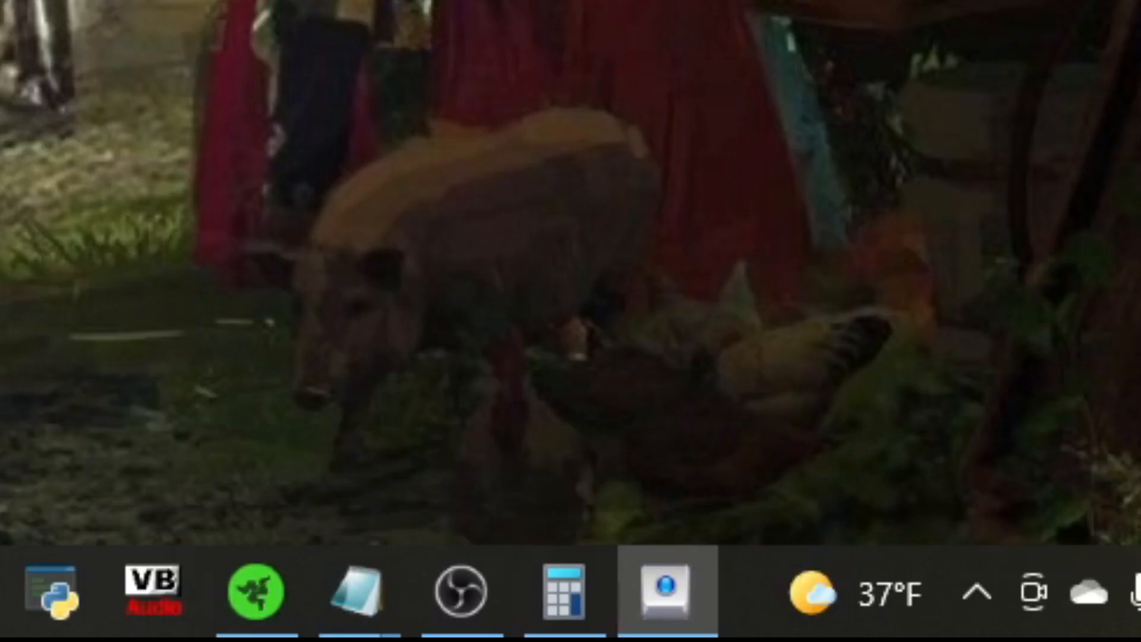
{"action": "right_click", "coordinate": [663, 591]}
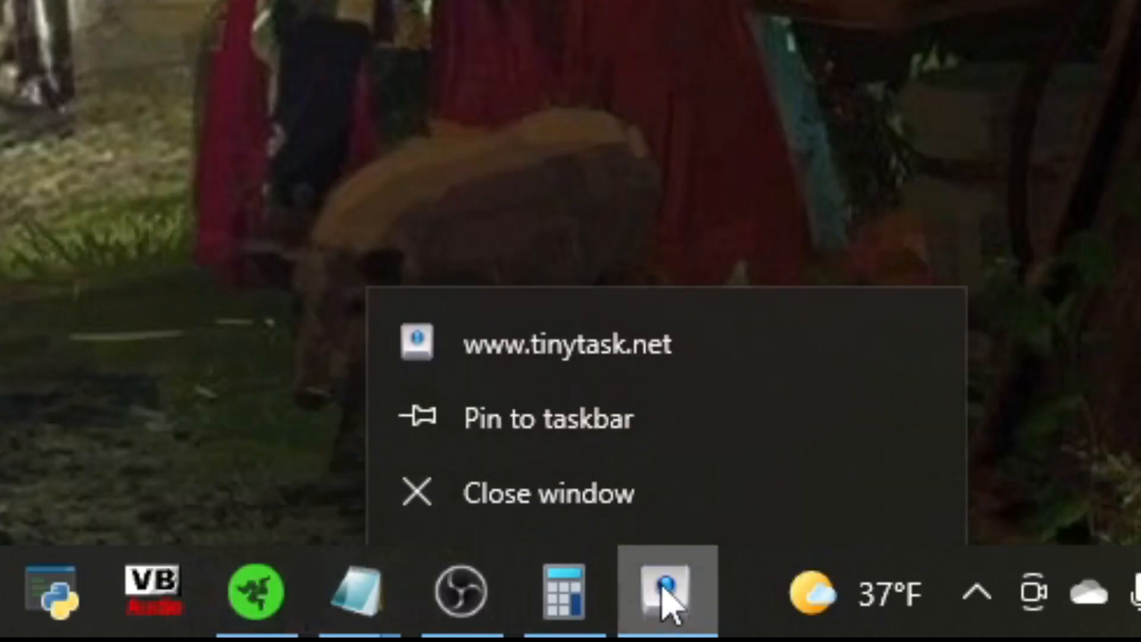